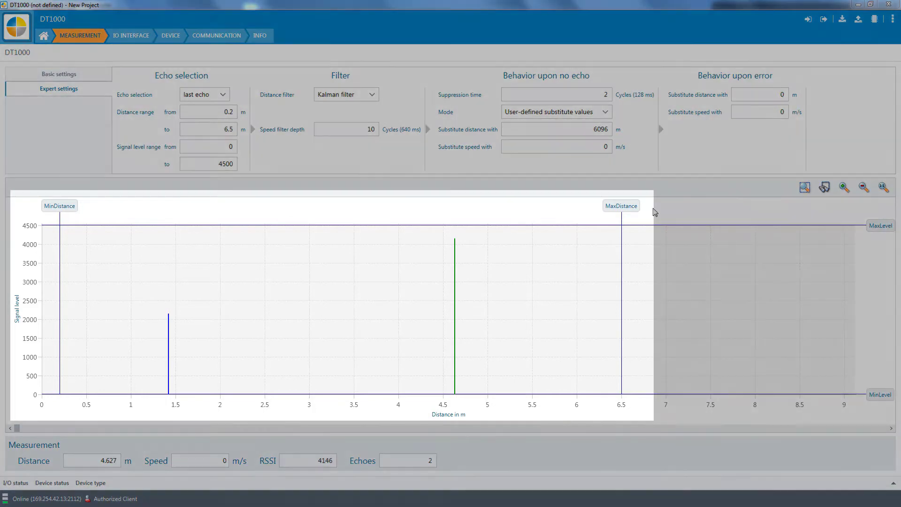
Drag the maximum distance limit in to about 5.3 m, then back to 6.5 m
{"action": "left_click_drag", "start_coordinate": [621, 206], "coordinate": [513, 206]}
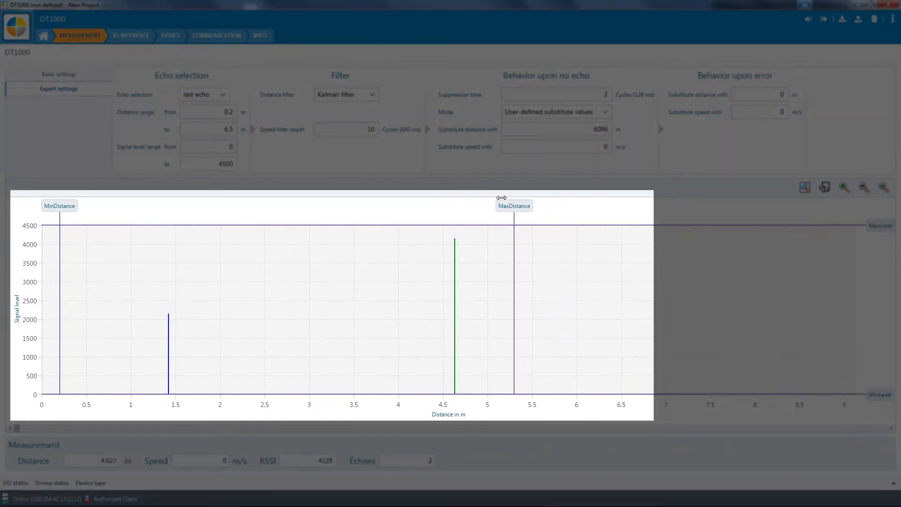
{"action": "left_click_drag", "start_coordinate": [513, 206], "coordinate": [266, 206]}
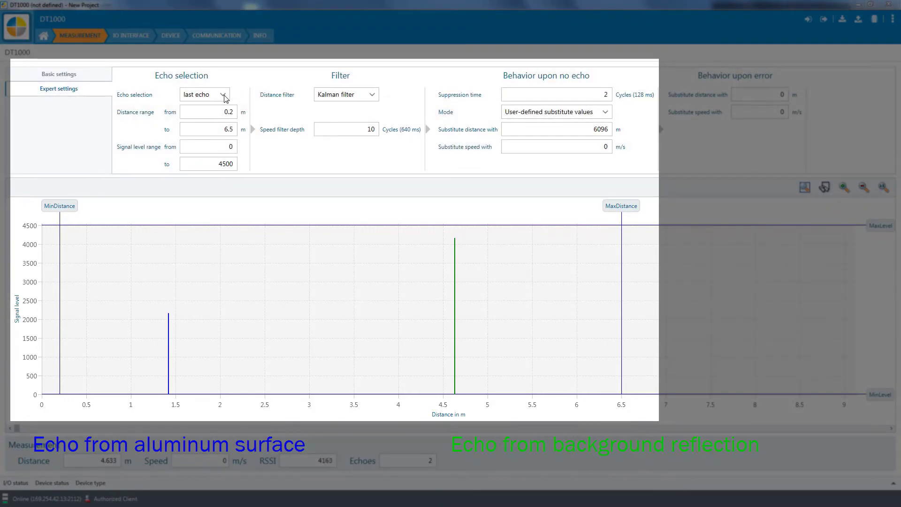
Set Echo selection to 'first echo' instead of the last echo
{"action": "left_click", "coordinate": [223, 94]}
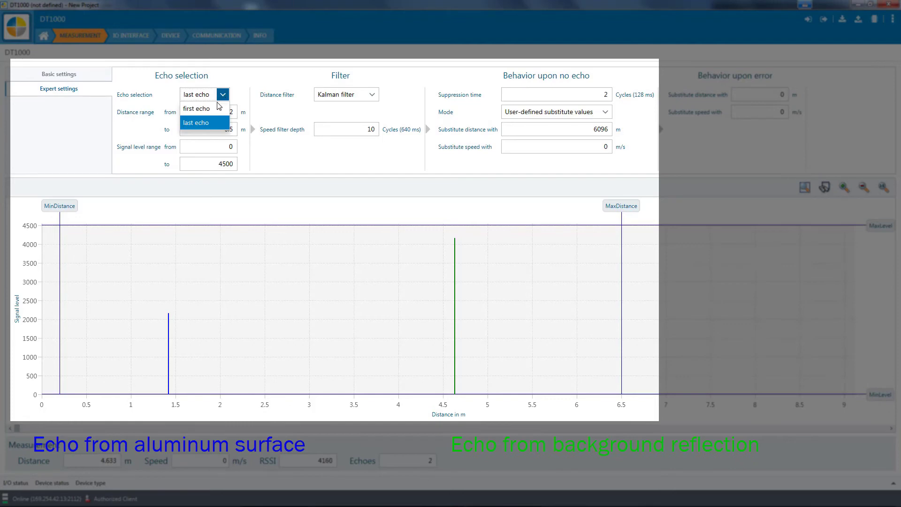
{"action": "left_click", "coordinate": [196, 108]}
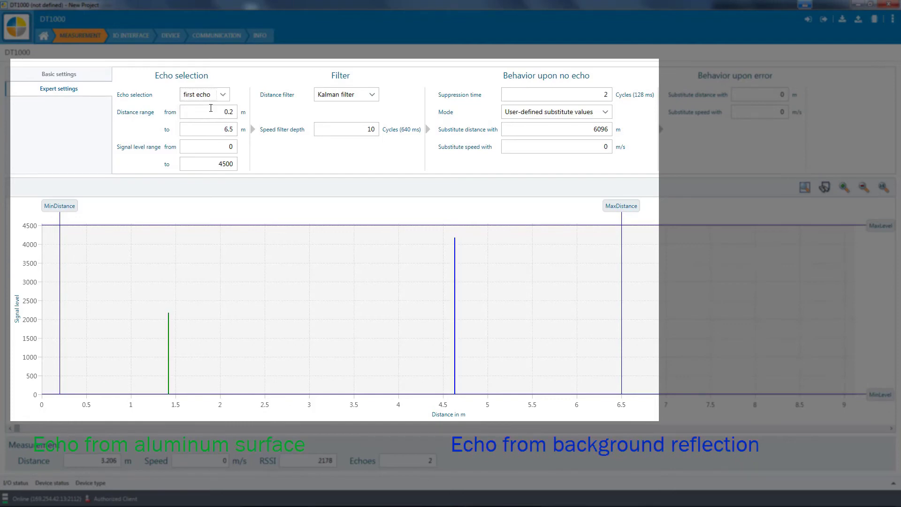